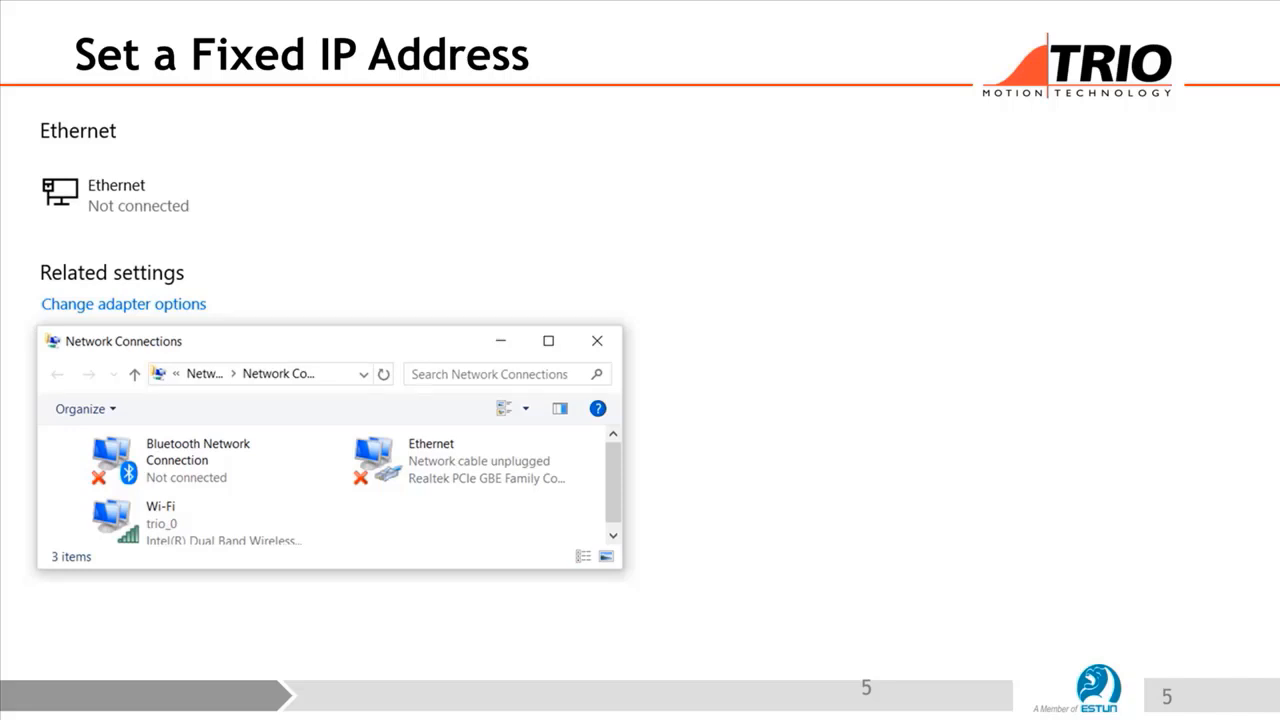
- Advance the Set a Fixed IP Address slide to show the Ethernet Properties dialog with IPv4 outlined
left_click(460, 462)
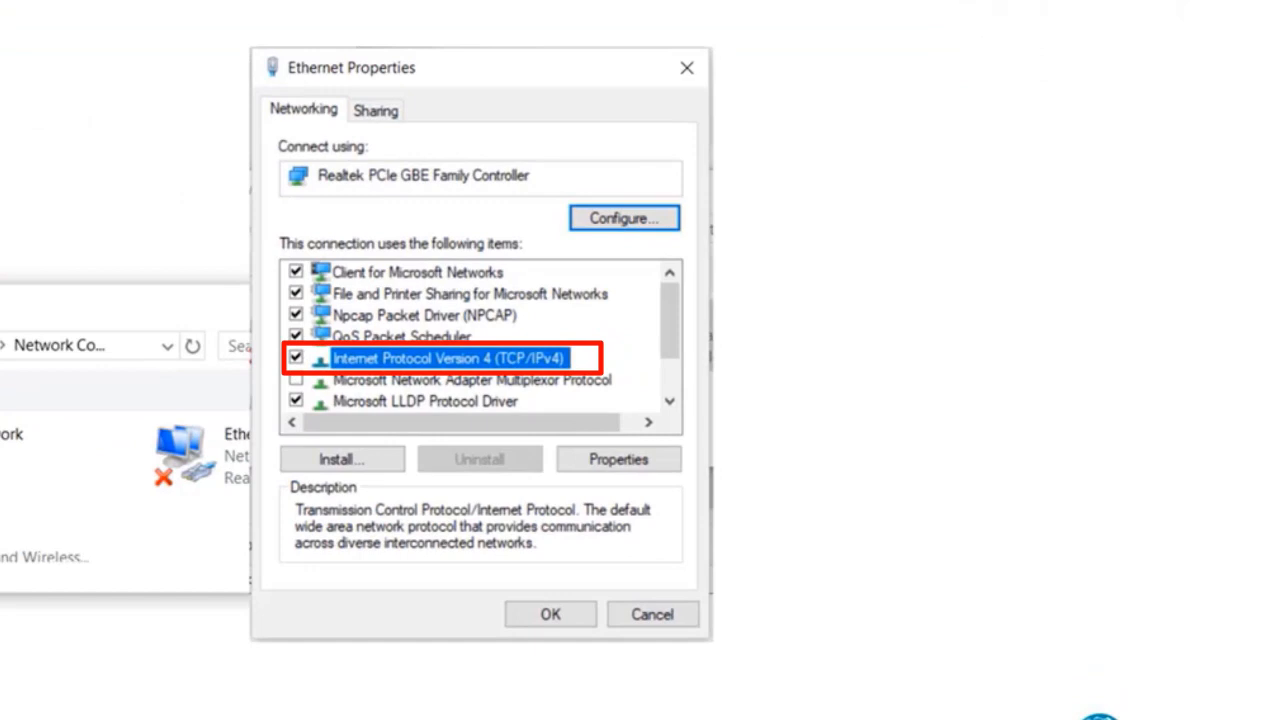
left_click(618, 459)
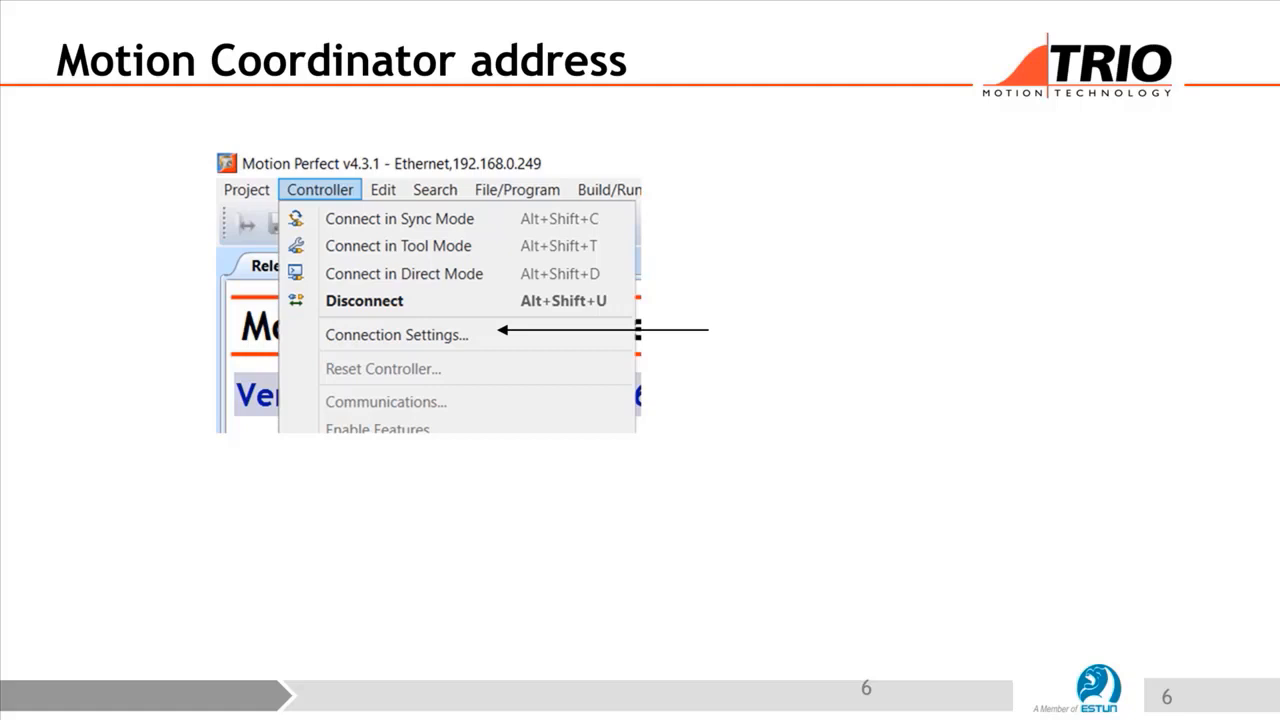
- Advance to slide 6, Motion Coordinator address, covering the Connection Settings
left_click(396, 334)
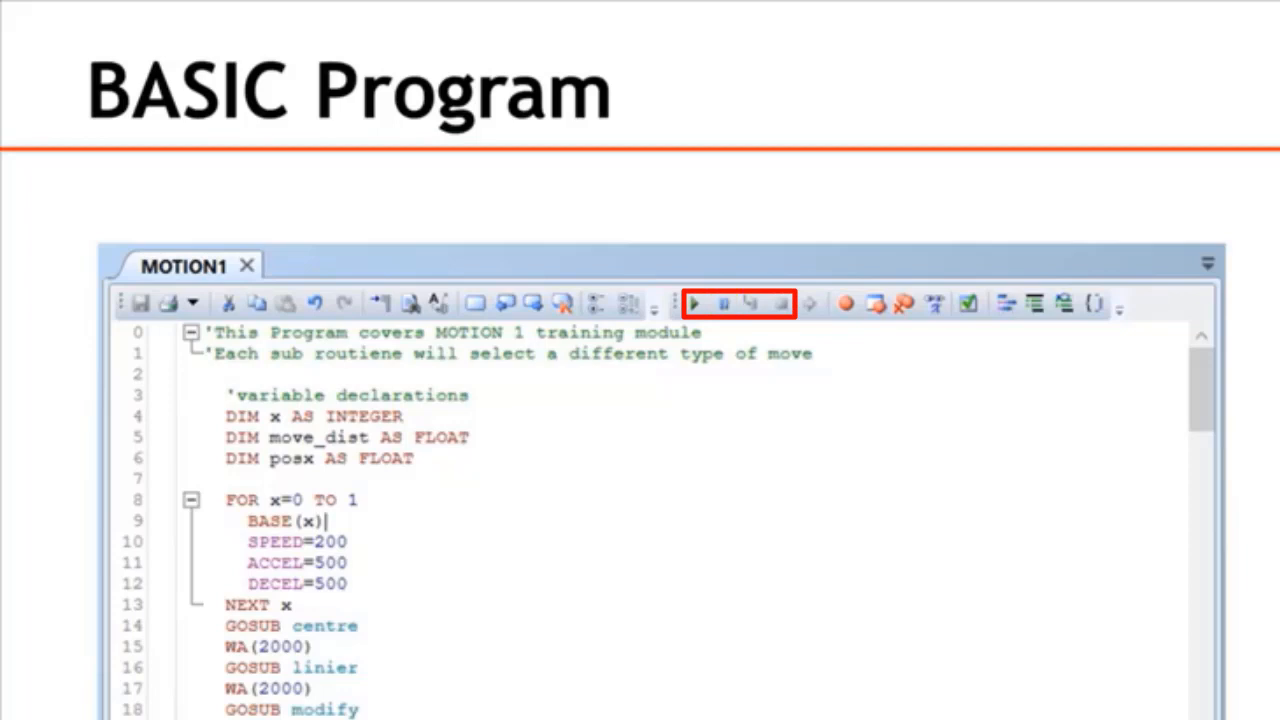
- Move on from the BASIC Program slide showing the MOTION1 code and run controls
left_click(778, 303)
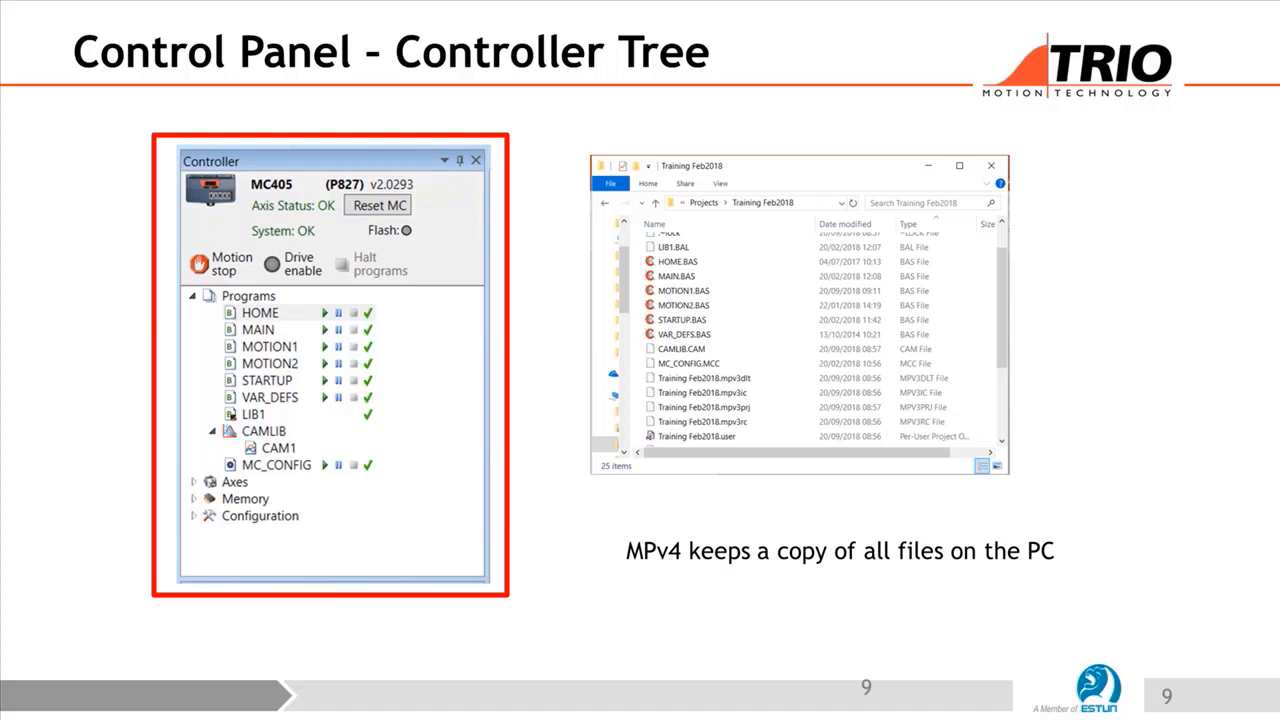
- Highlight the Axes, Memory and Configuration entries on the Controller Tree slide and continue
left_click(235, 482)
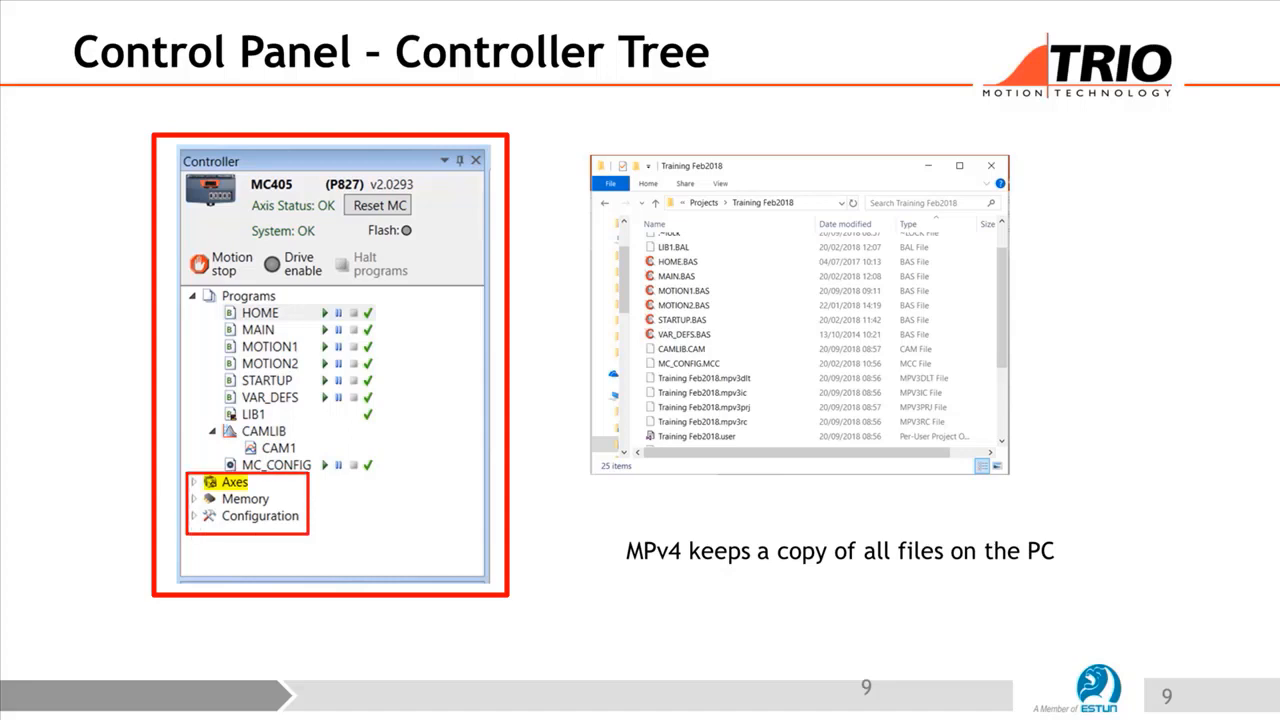
left_click(245, 498)
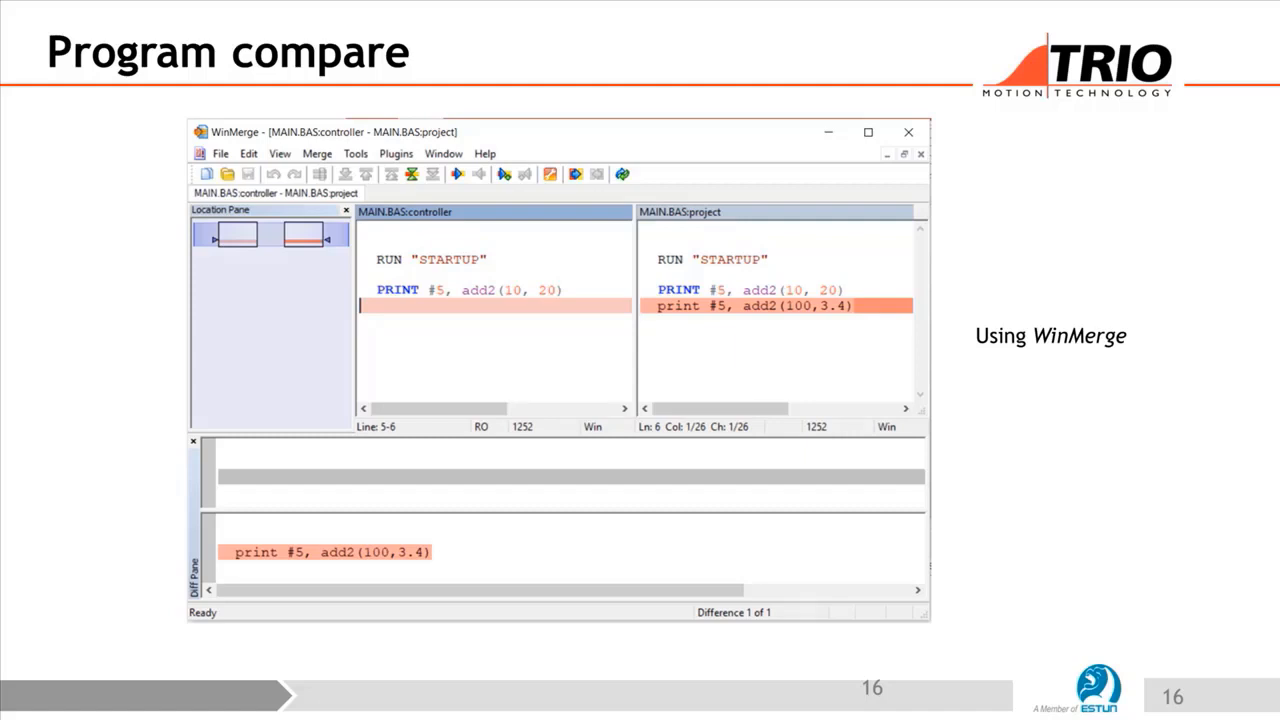
- Advance past slide 16, the WinMerge Program compare of MAIN.BAS versions
left_click(493, 305)
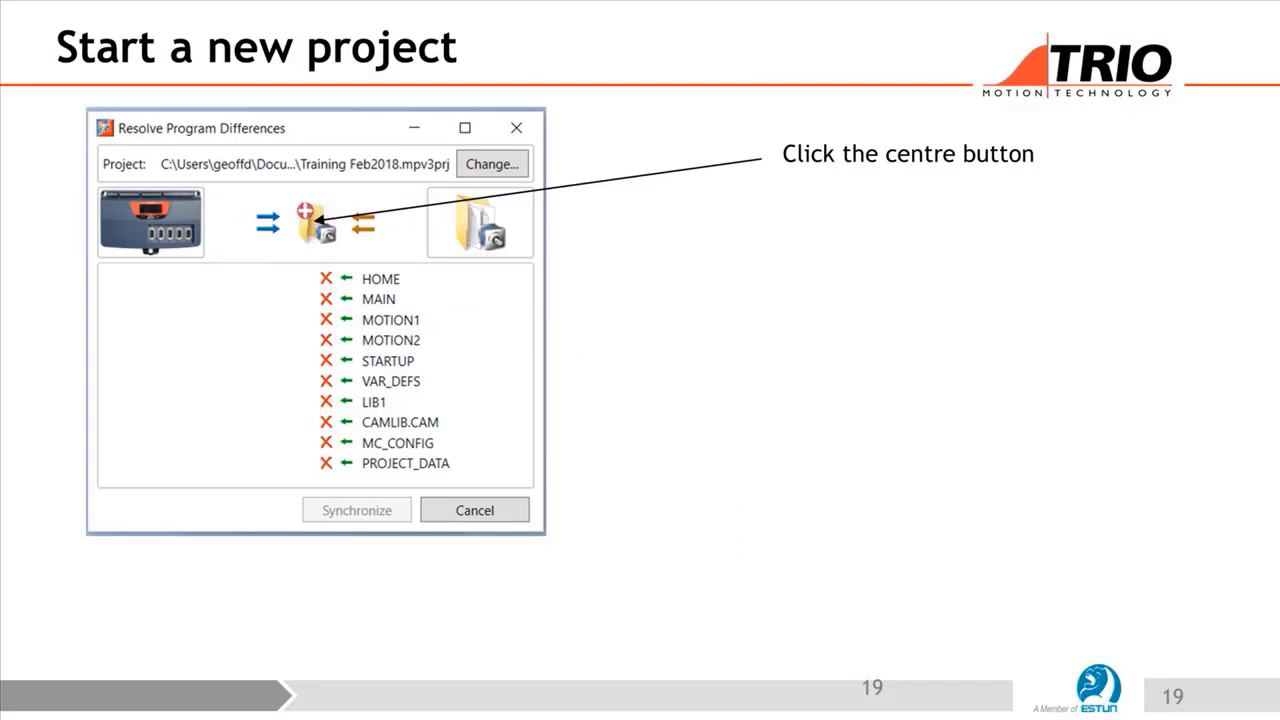
- Show the 'Enter your project name here' step, then advance to slide 20, Project Status Report
left_click(314, 213)
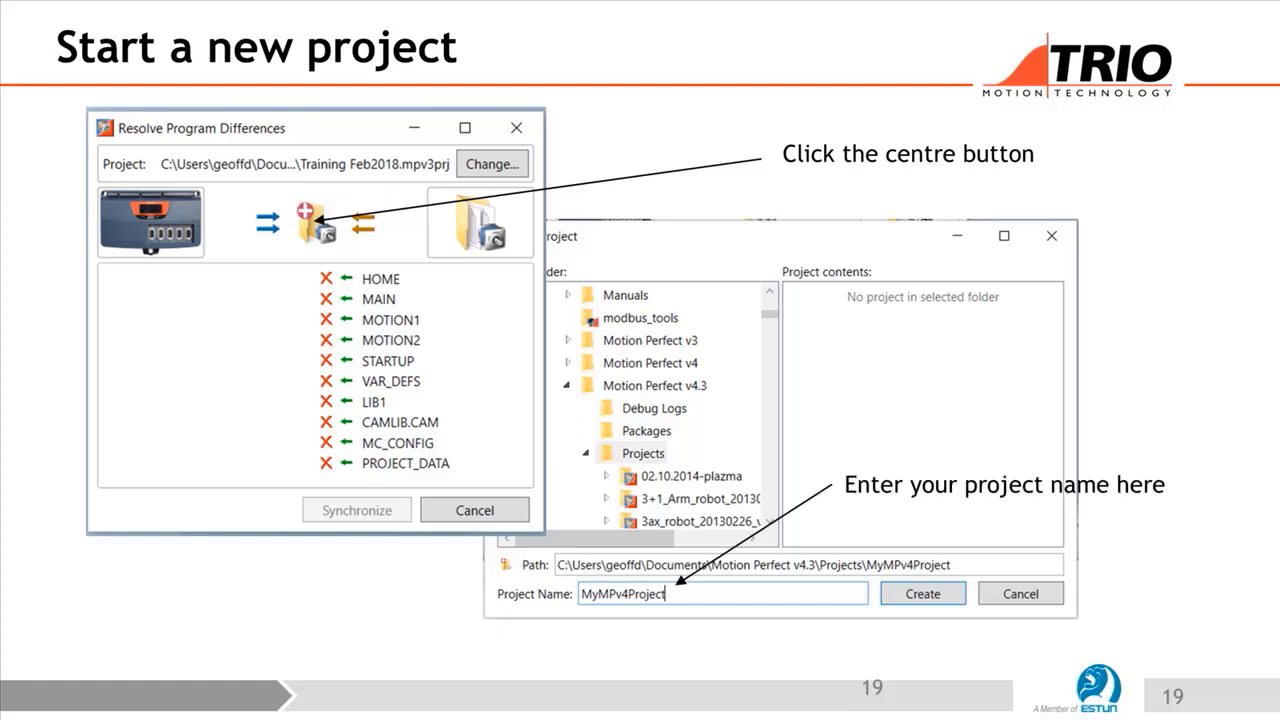
left_click(921, 593)
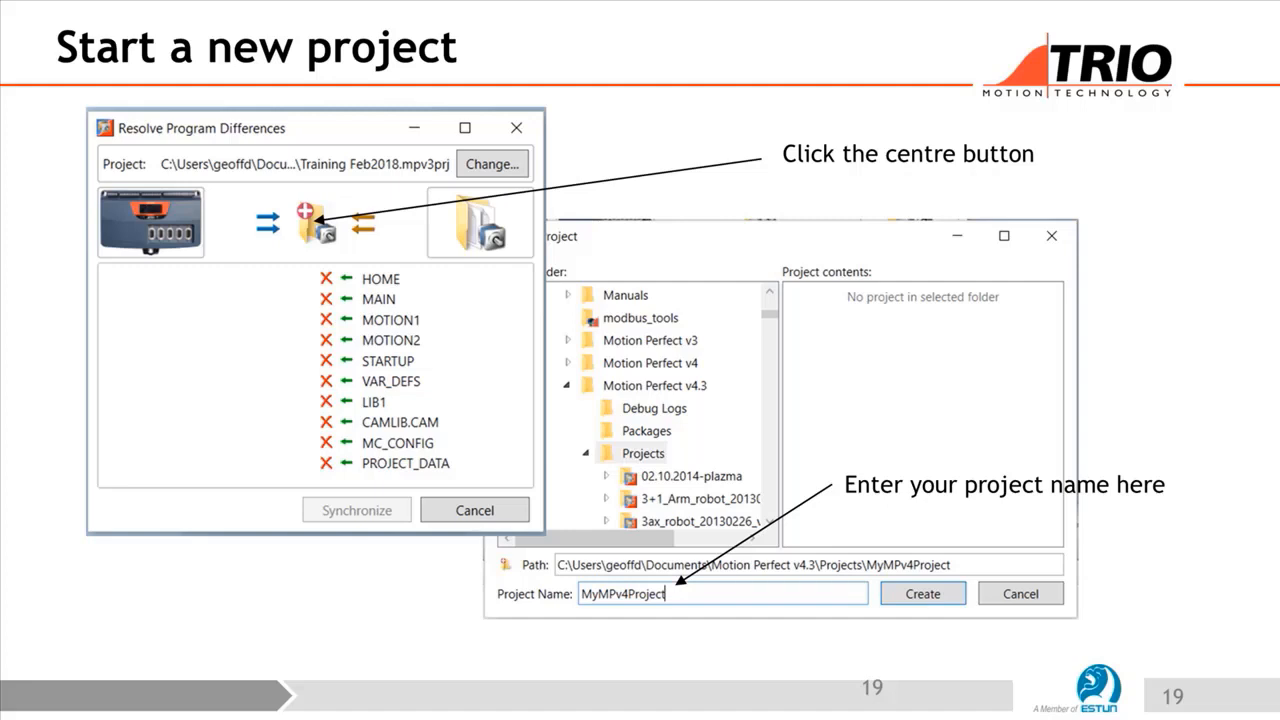
left_click(313, 222)
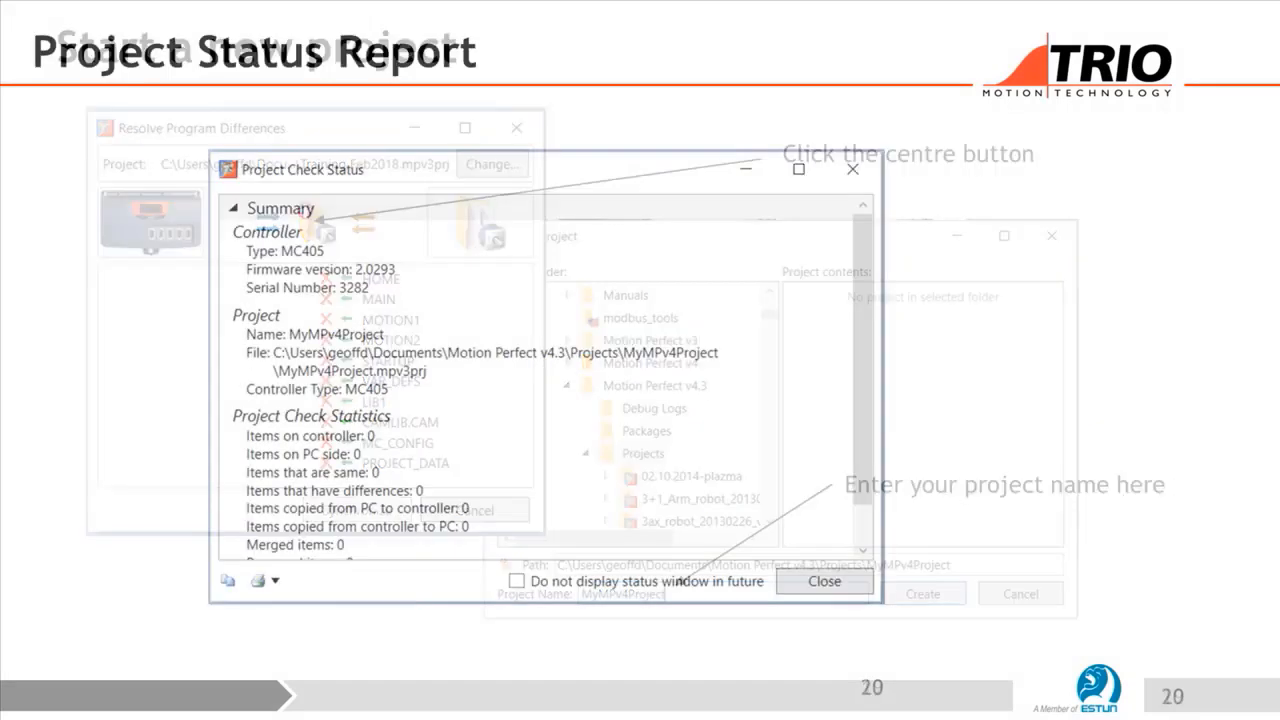